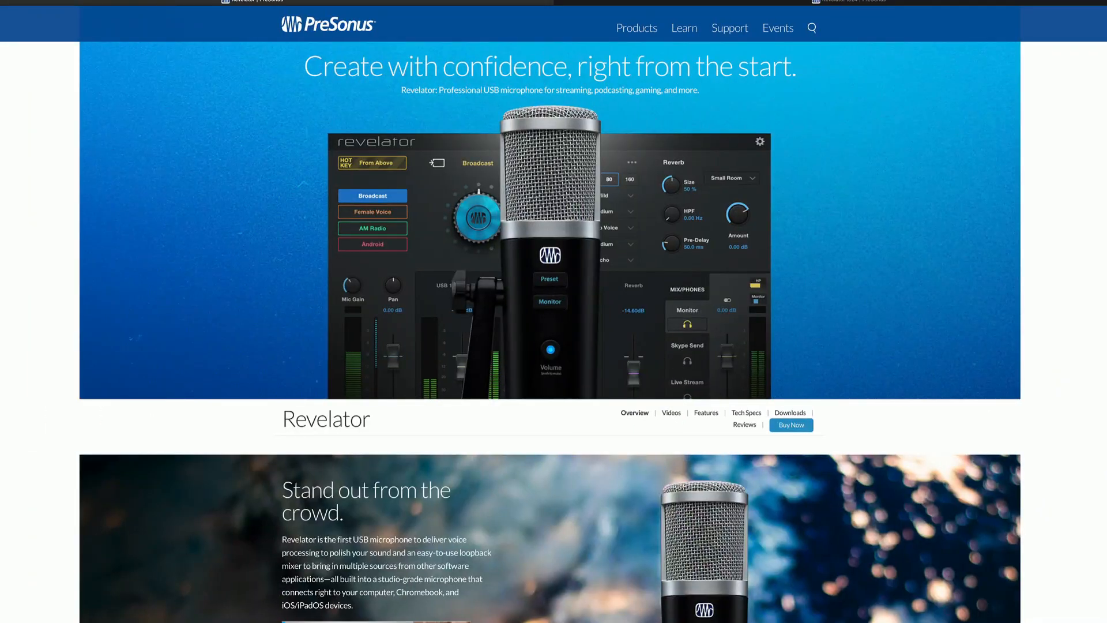
# Scroll down the PreSonus page from the Revelator microphone to the io24 Stream Mix Mode section.
pyautogui.scroll(-3)
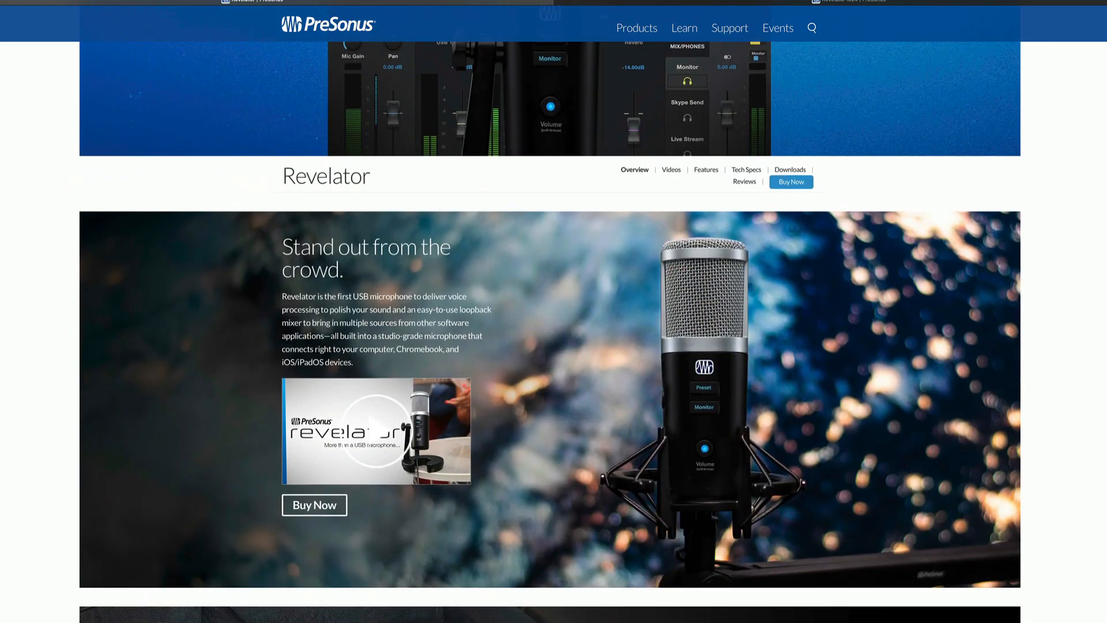
pyautogui.scroll(-3)
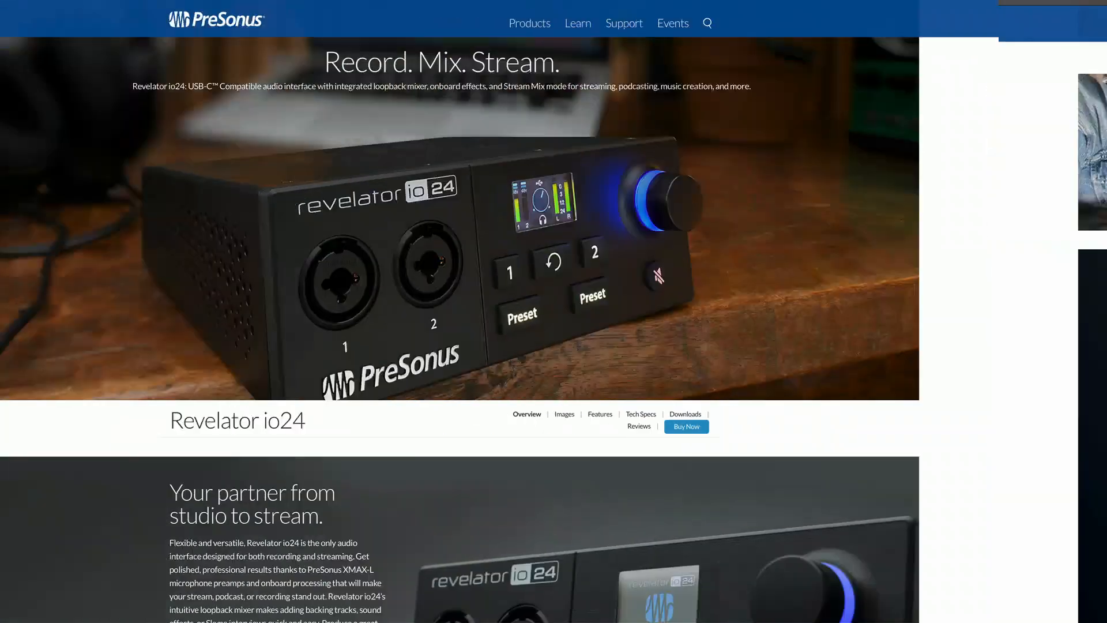
pyautogui.scroll(-3)
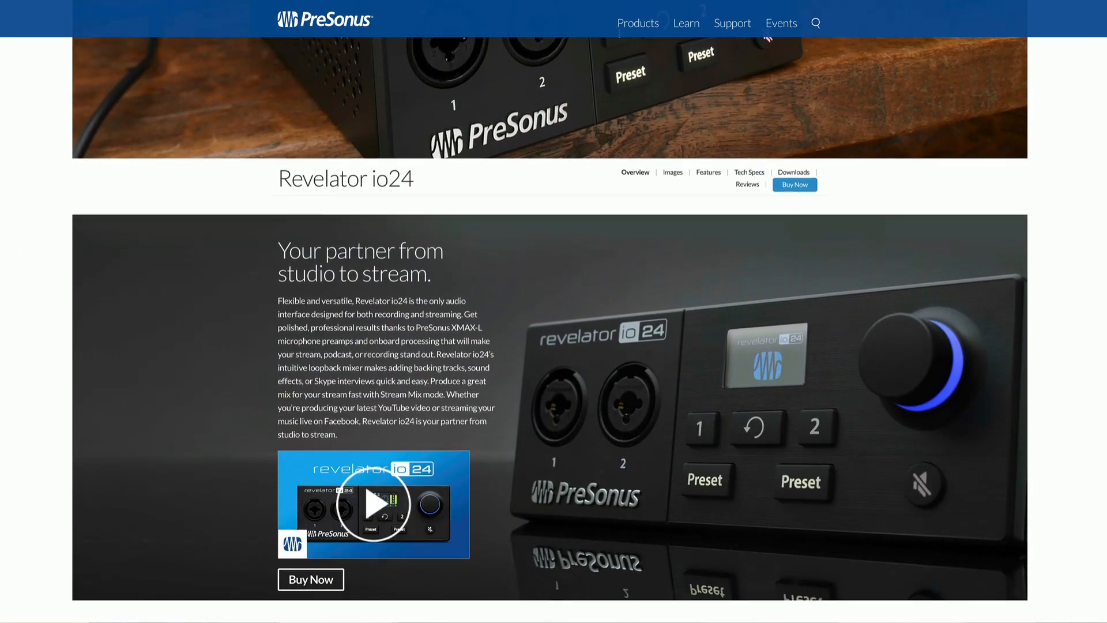
pyautogui.scroll(-3)
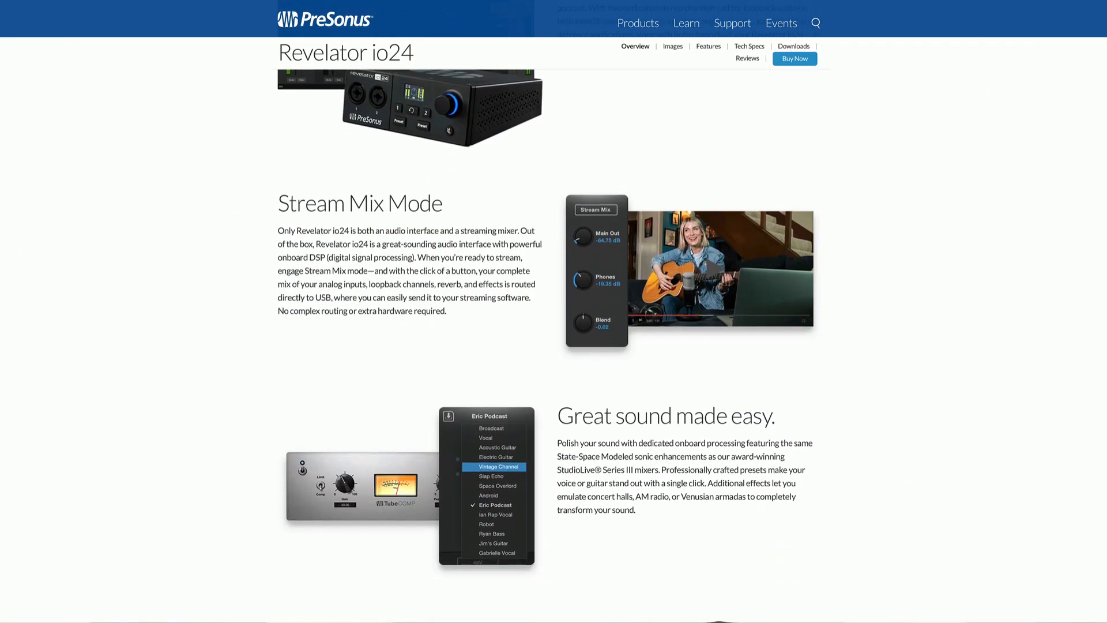
pyautogui.scroll(-3)
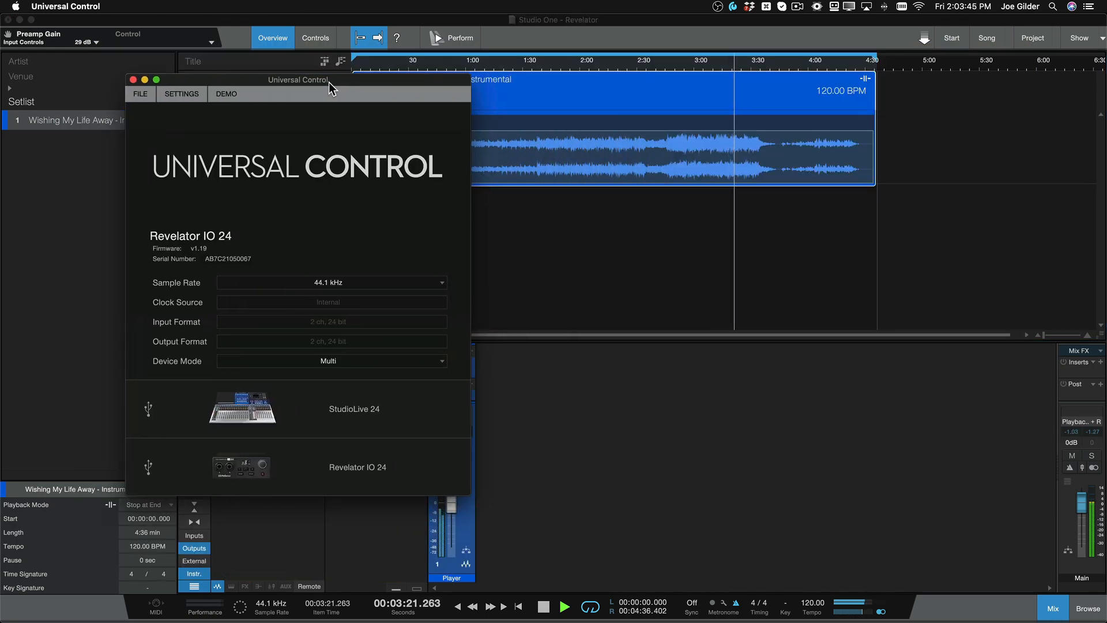
# Move the Universal Control launcher window aside to reach the Revelator IO 24 device.
pyautogui.moveTo(332, 80); pyautogui.dragTo(303, 72)
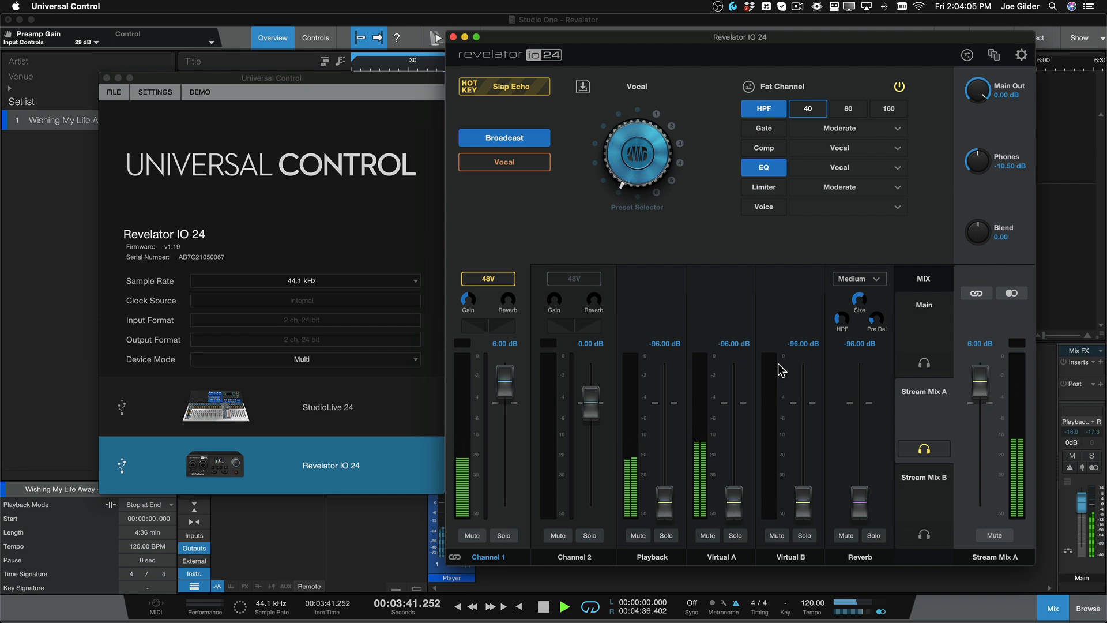
pyautogui.moveTo(708, 267)
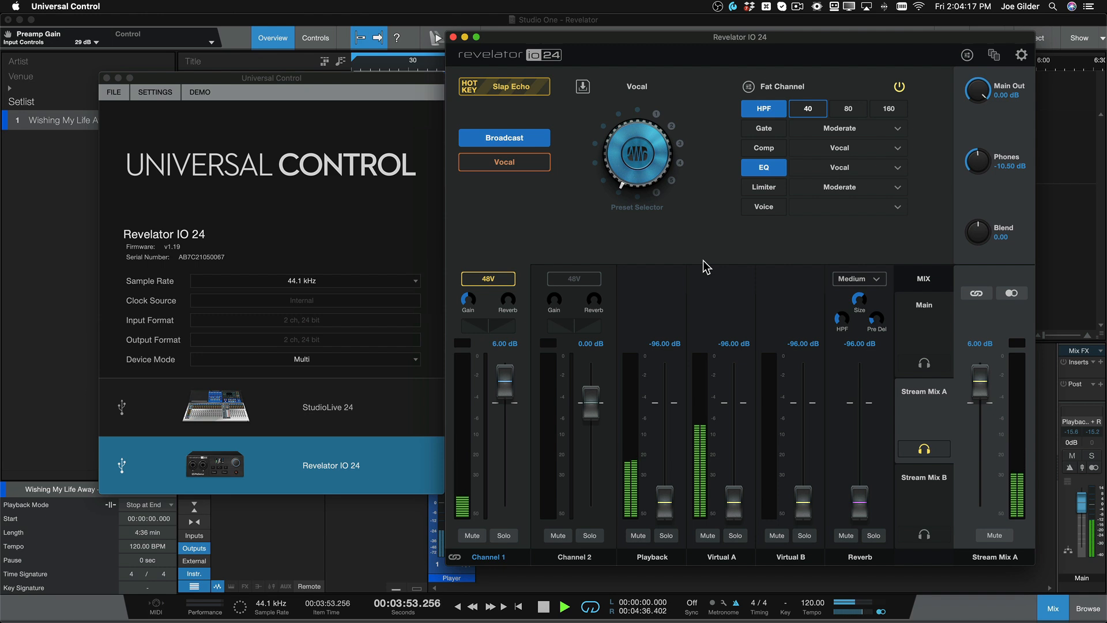
pyautogui.moveTo(755, 49)
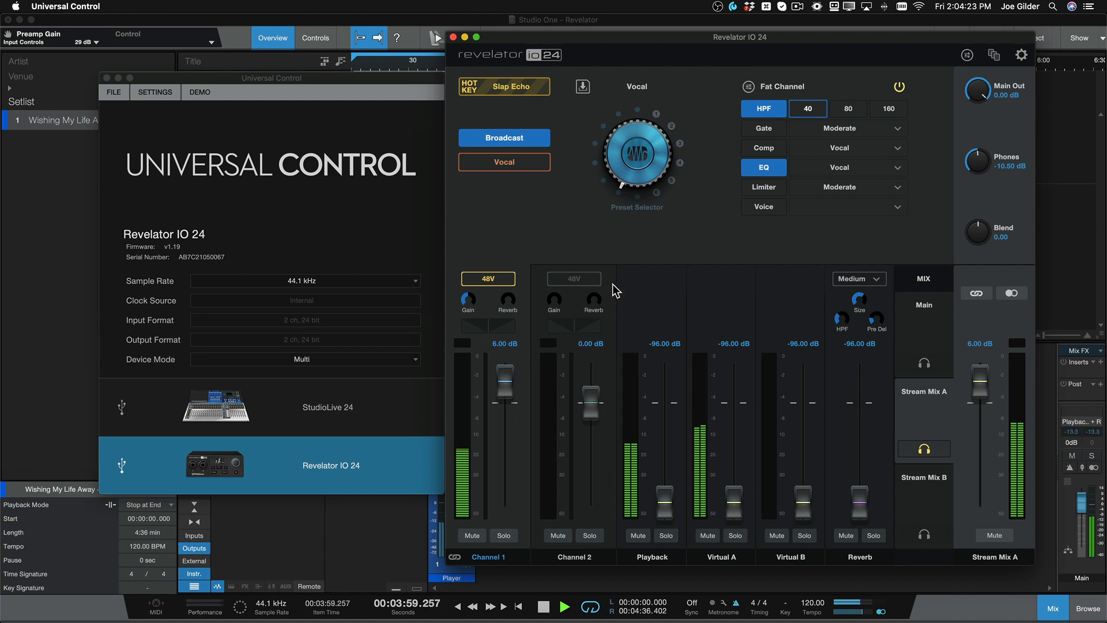
pyautogui.moveTo(583, 371)
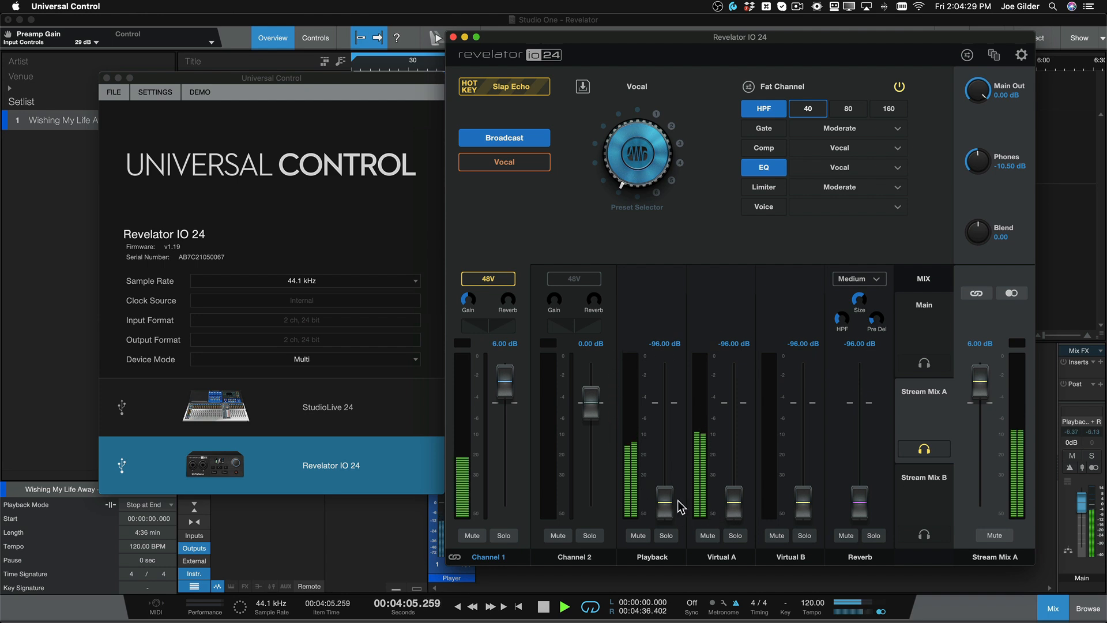
pyautogui.moveTo(700, 257)
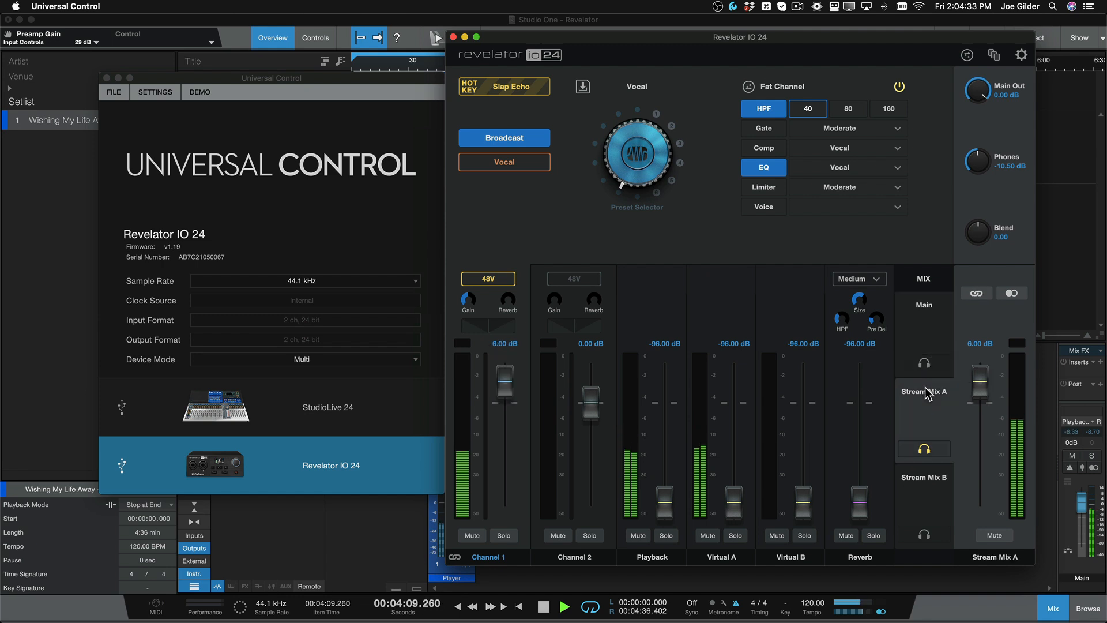
pyautogui.moveTo(926, 333)
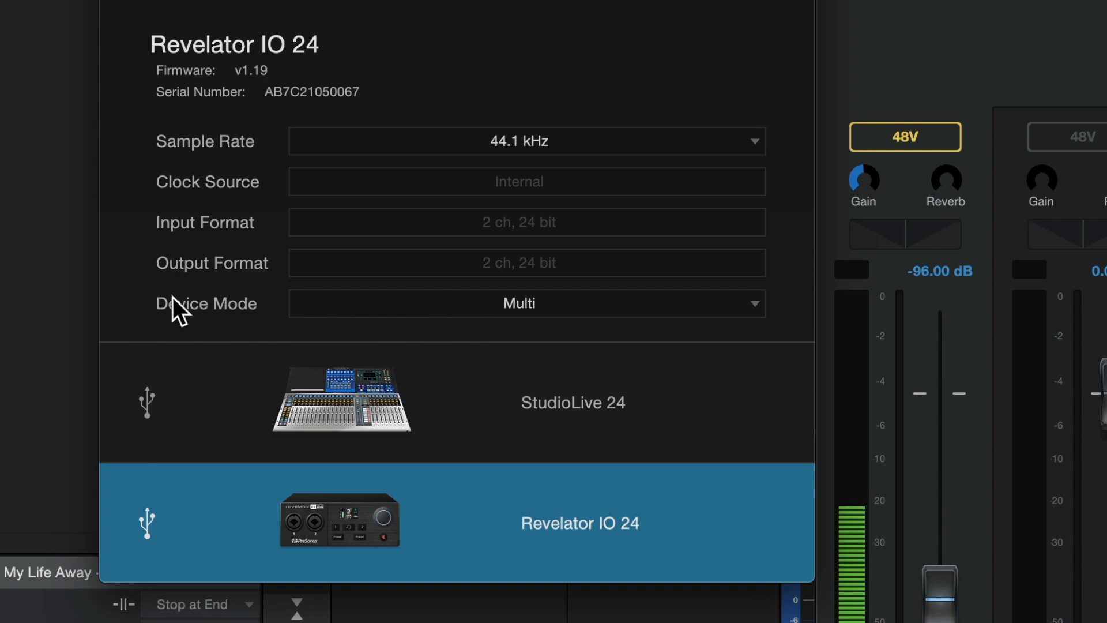
pyautogui.click(518, 303)
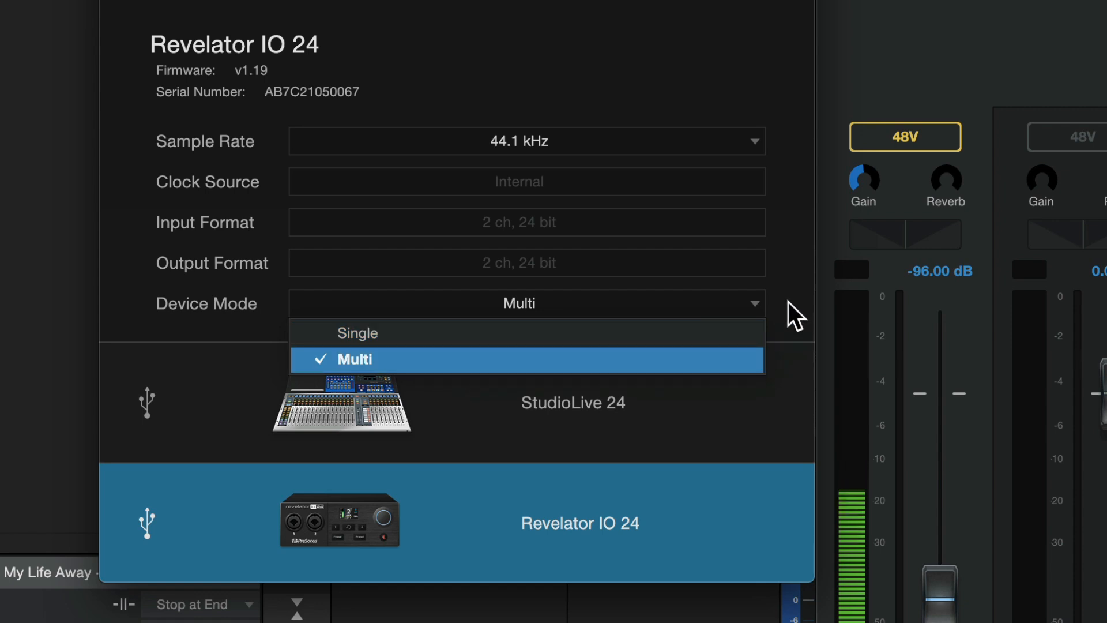
pyautogui.click(353, 358)
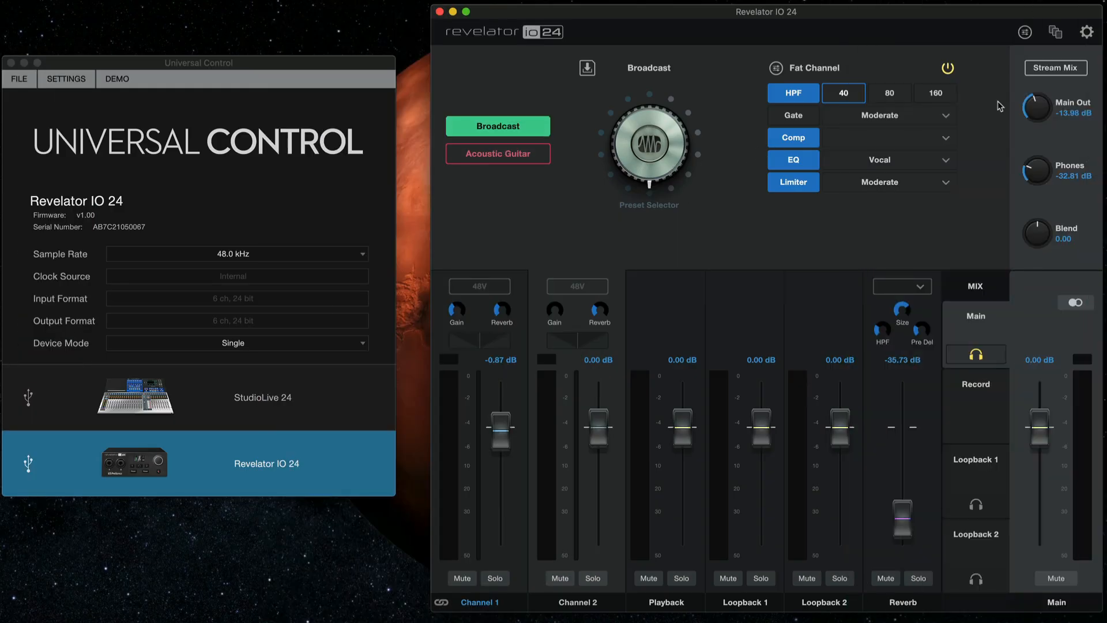
# Switch the mixer to Multi mode showing Virtual A/B channels and Stream Mix A/B.
pyautogui.click(1056, 68)
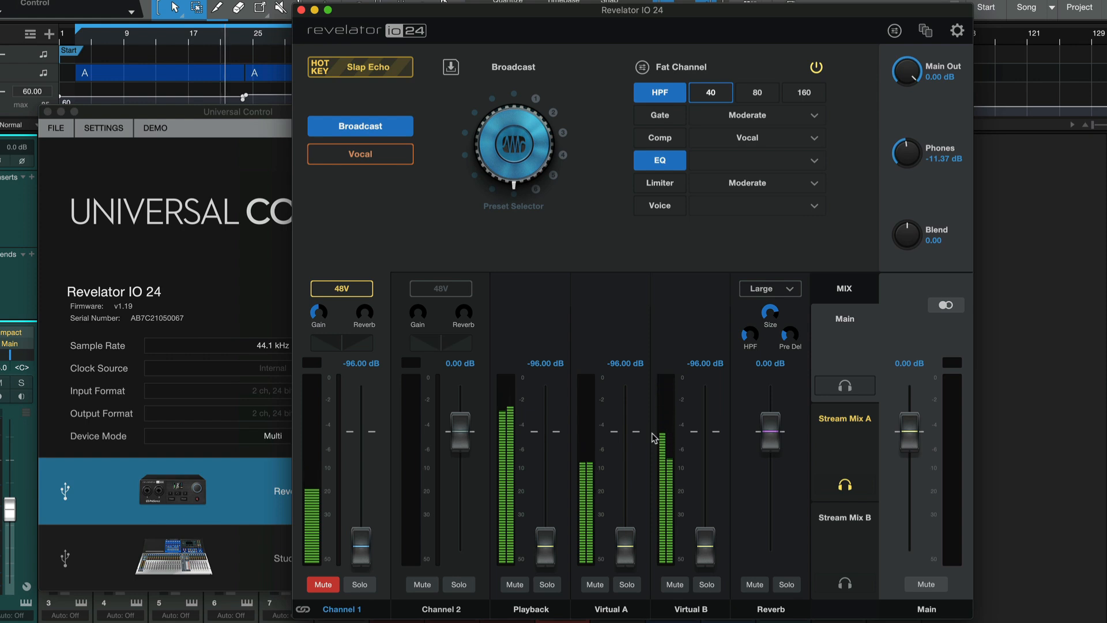
pyautogui.moveTo(562, 385)
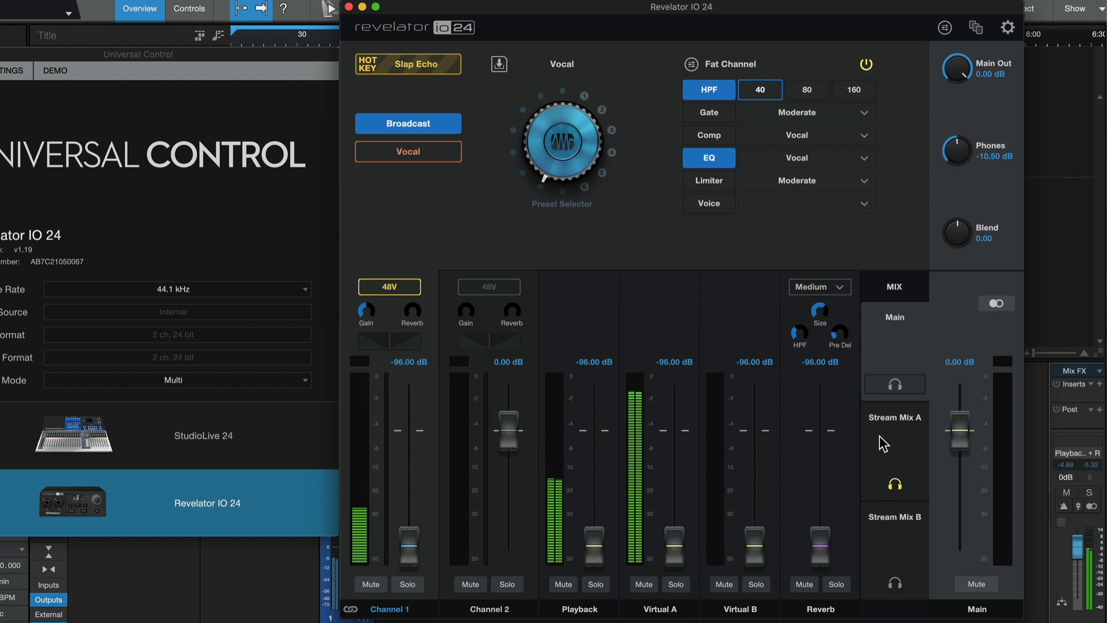
pyautogui.moveTo(897, 430)
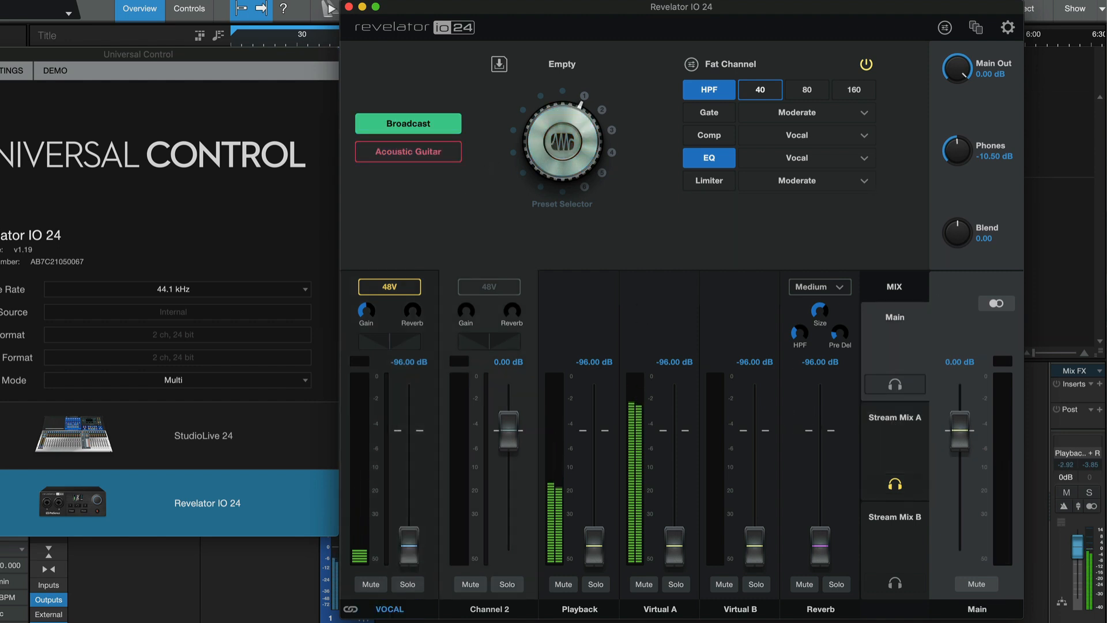
# Rename channels to GTR, STUDIO ONE and ITUNES, and pull STUDIO ONE fully down in Stream Mix A.
pyautogui.doubleClick(489, 609)
pyautogui.write('GTR')
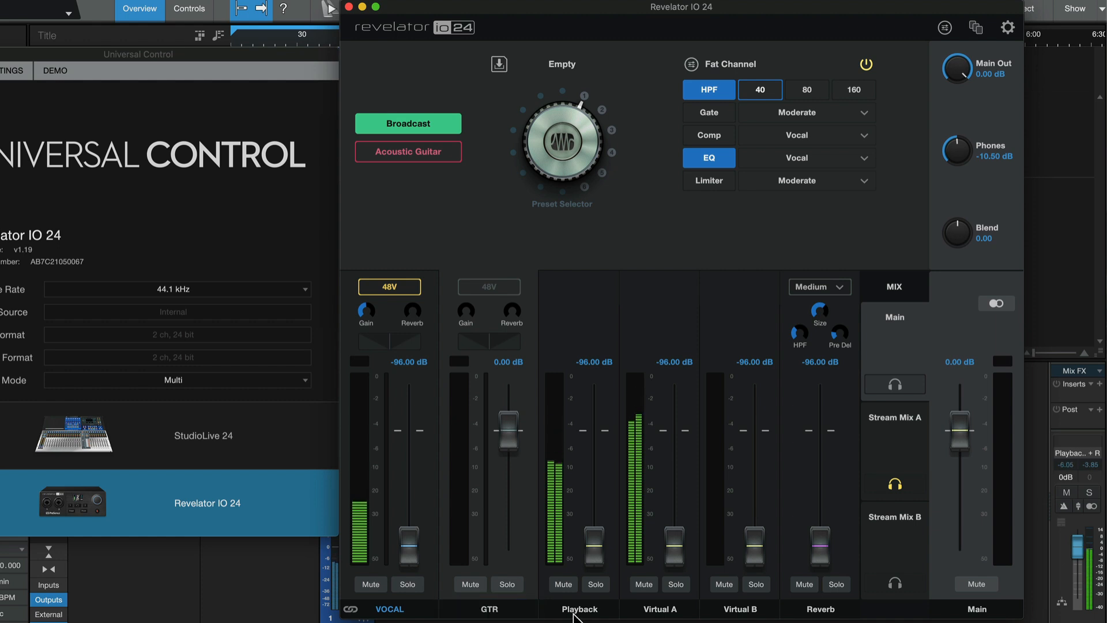
pyautogui.click(579, 609)
pyautogui.write('STUDIO ONE')
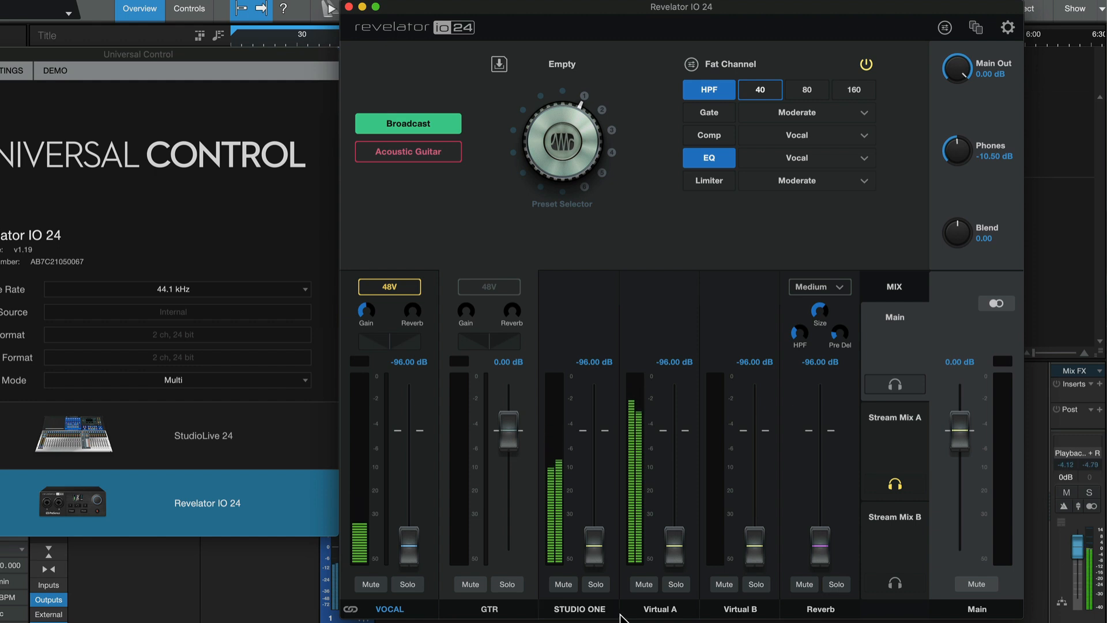
pyautogui.click(660, 609)
pyautogui.write('ITUNES')
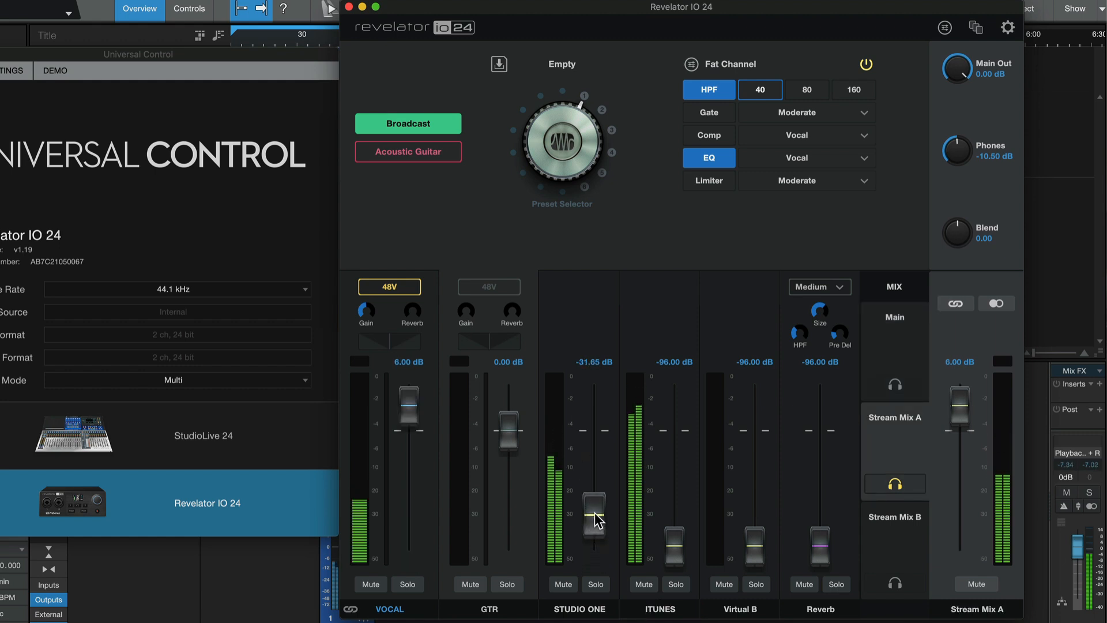
pyautogui.moveTo(595, 516); pyautogui.dragTo(595, 539)
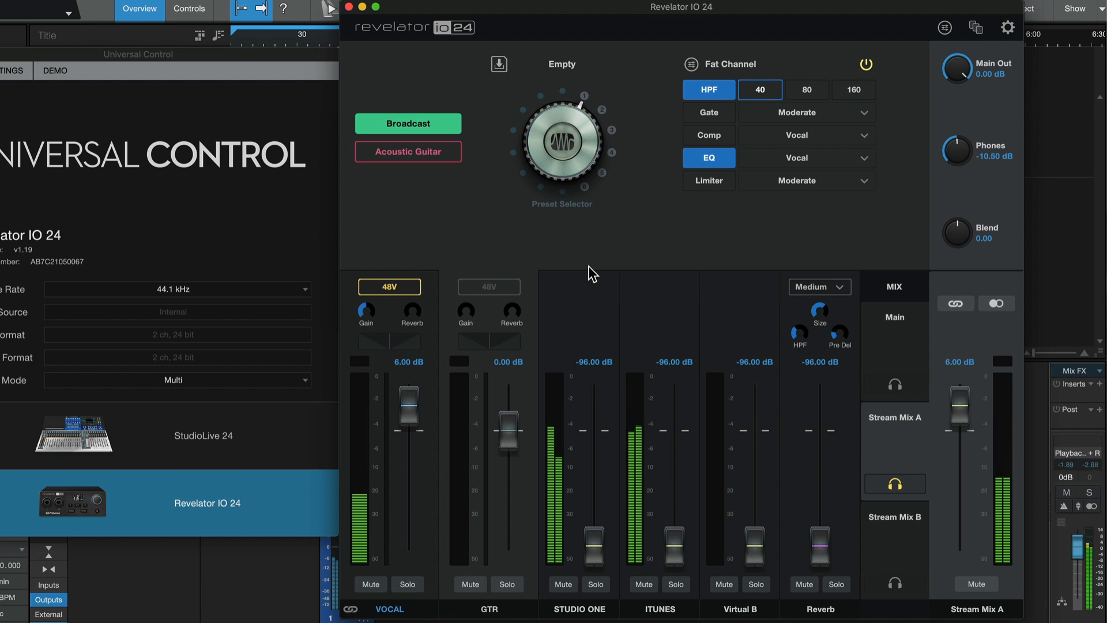
pyautogui.moveTo(435, 519)
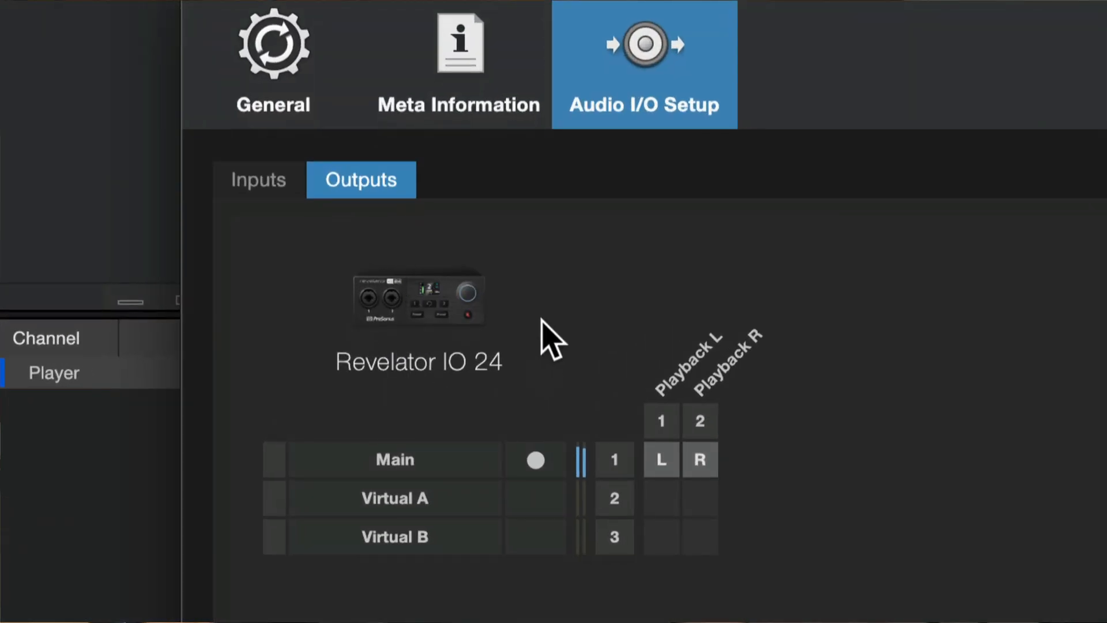
# Select the Revelator IO 24 Main output in the Audio I/O Setup outputs list.
pyautogui.click(395, 460)
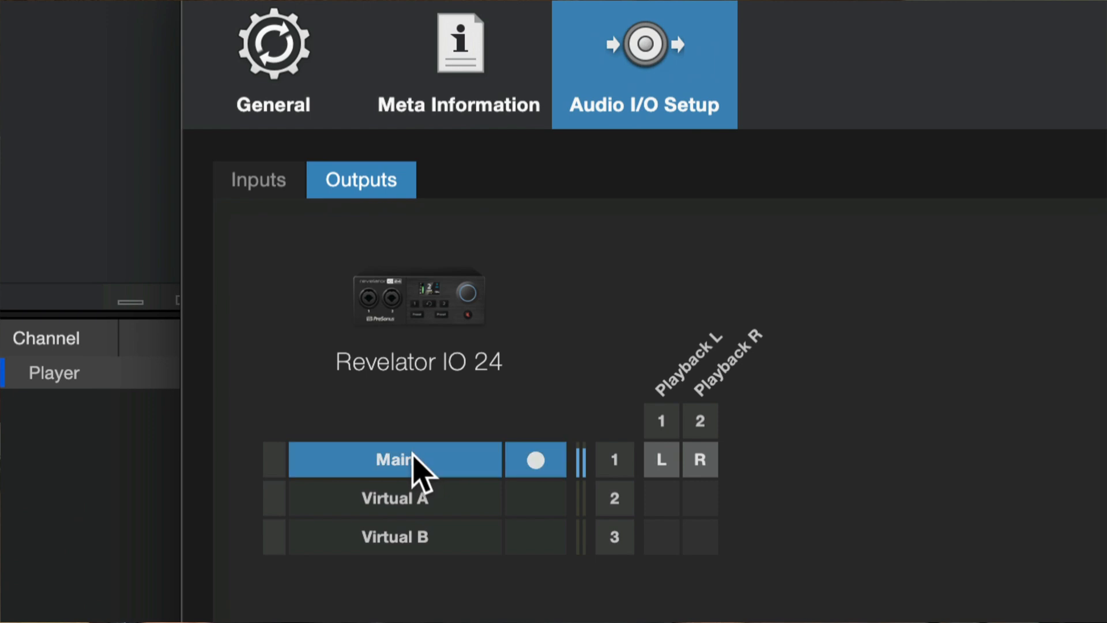
pyautogui.moveTo(737, 362)
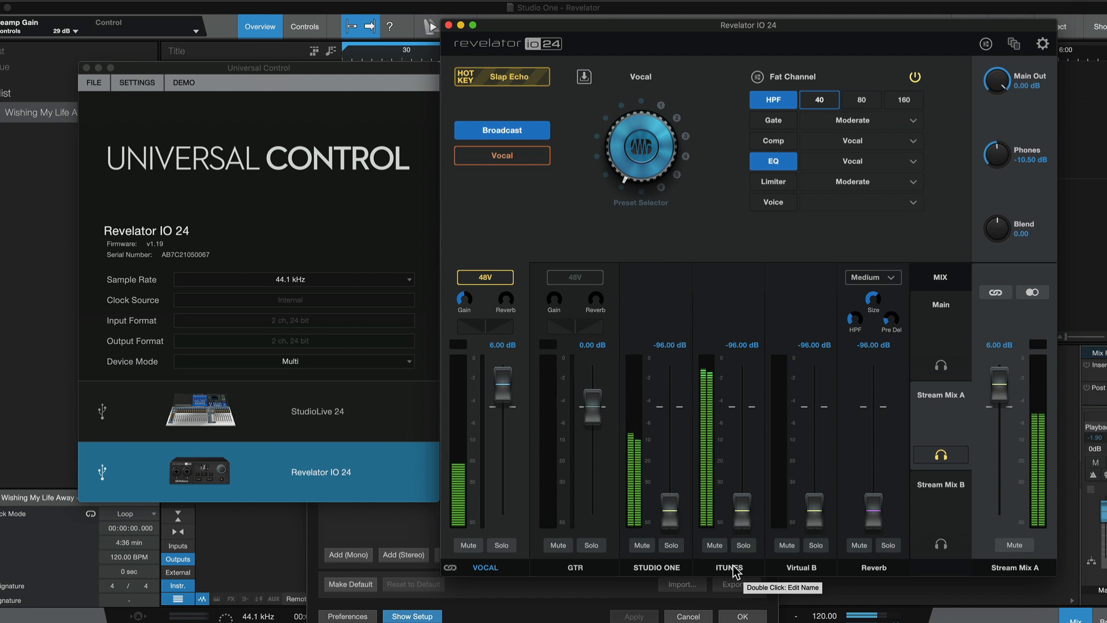
pyautogui.moveTo(706, 572)
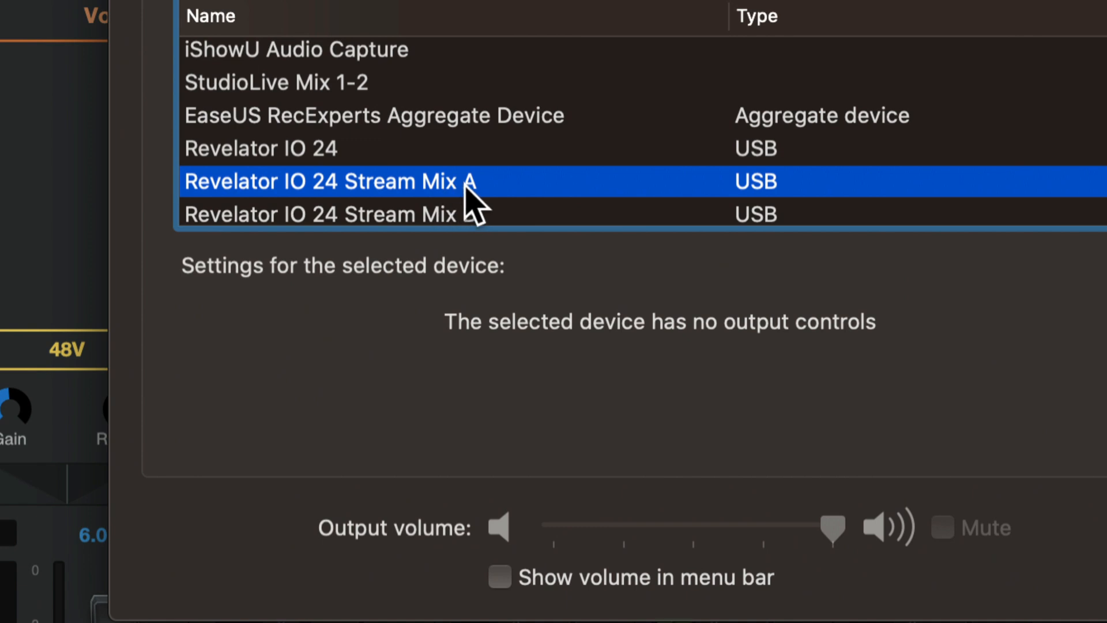
pyautogui.moveTo(321, 206)
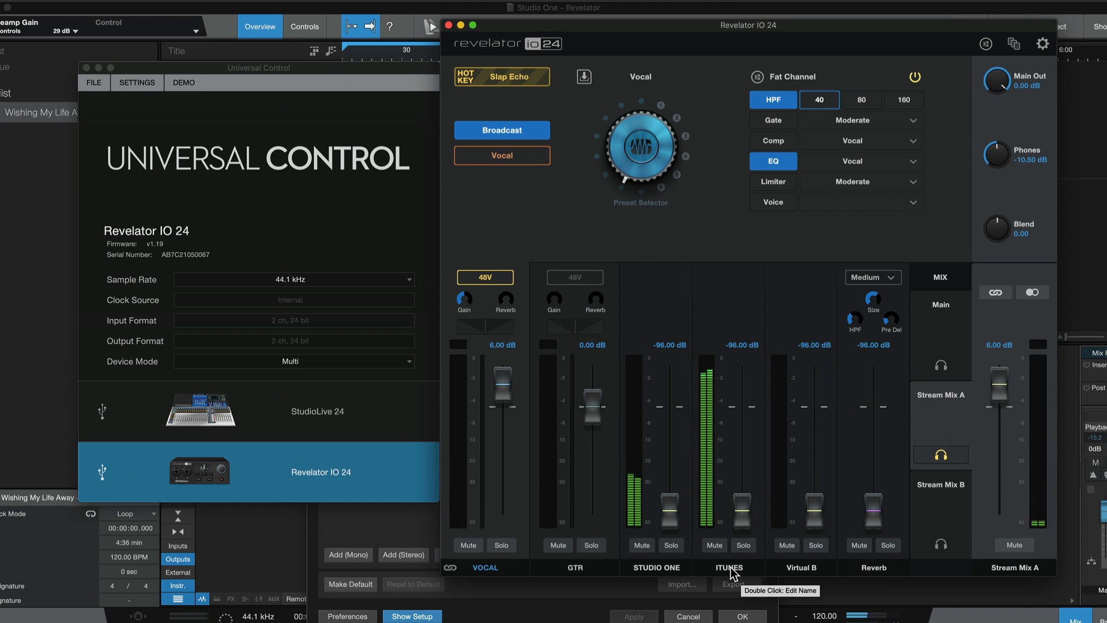
# Rename the ITUNES channel to MAC and sweep the Virtual B fader up near unity and back down.
pyautogui.doubleClick(728, 568)
pyautogui.write('MAC')
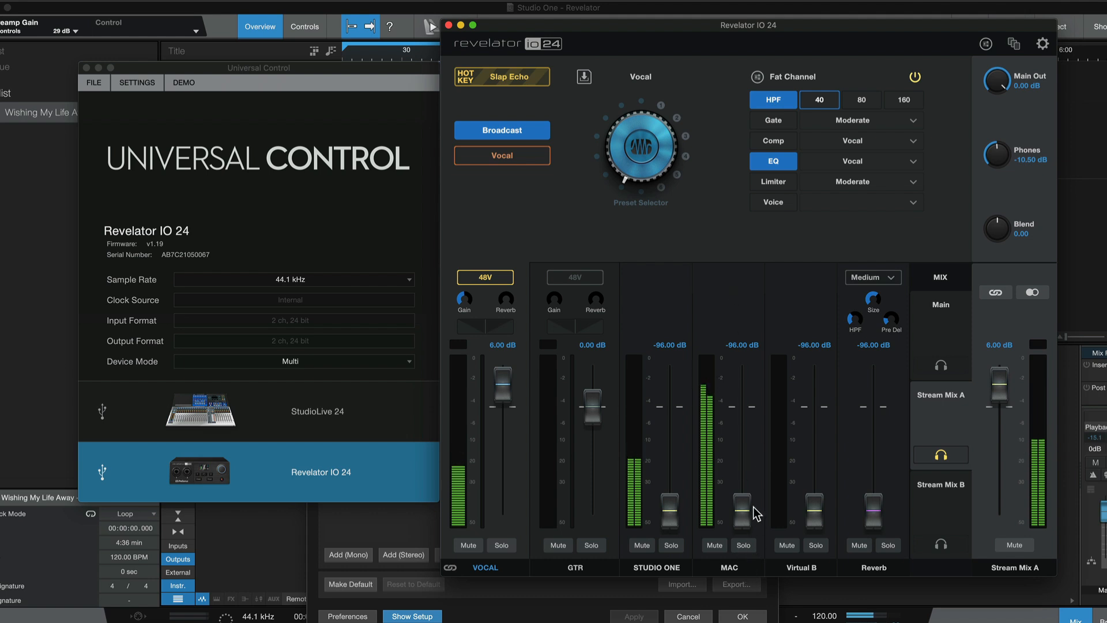
pyautogui.moveTo(813, 512); pyautogui.dragTo(813, 459)
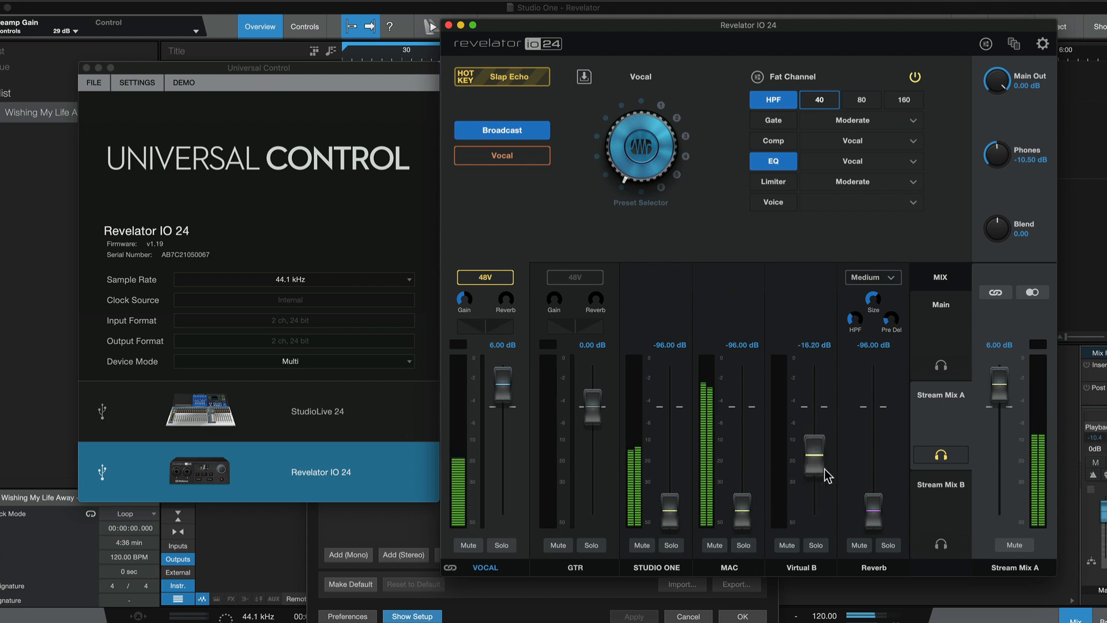
pyautogui.moveTo(815, 462); pyautogui.dragTo(815, 483)
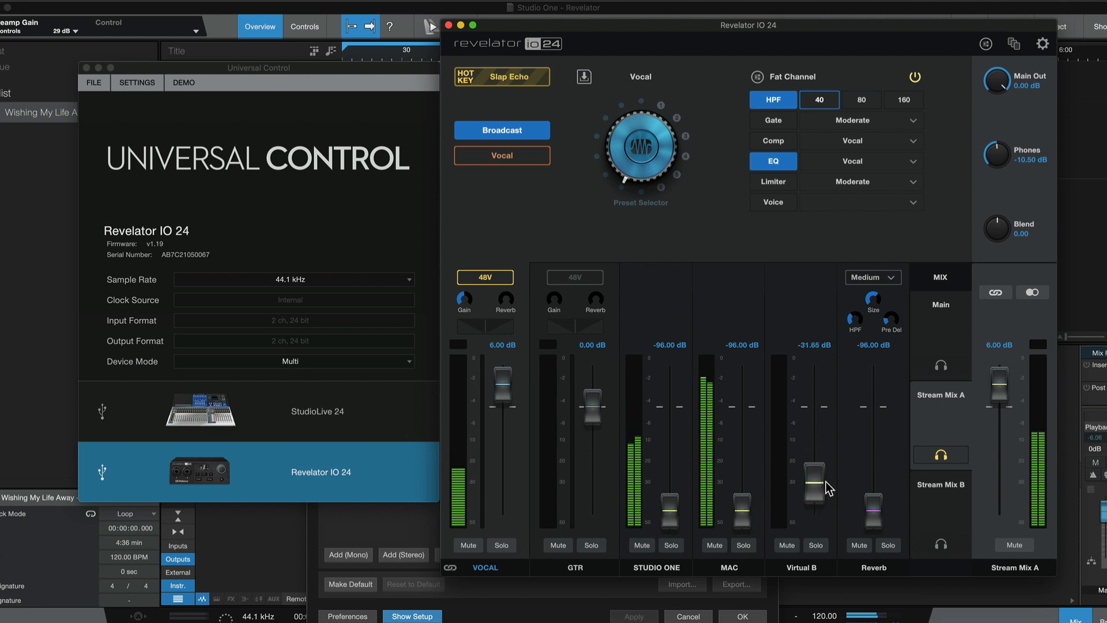
pyautogui.moveTo(817, 485); pyautogui.dragTo(816, 439)
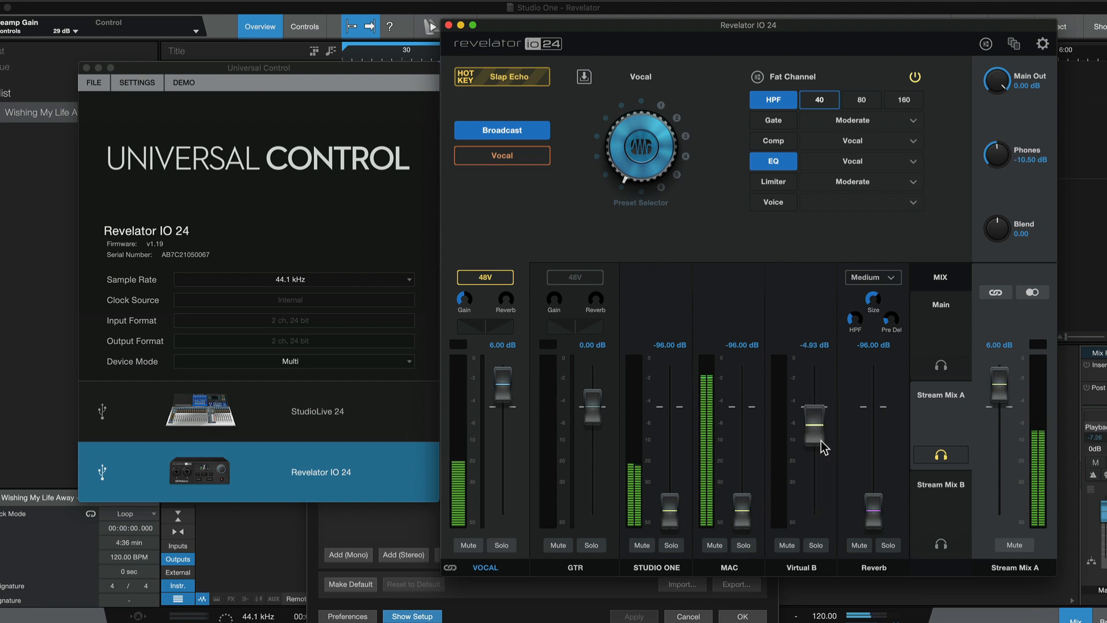
pyautogui.moveTo(818, 424); pyautogui.dragTo(814, 438)
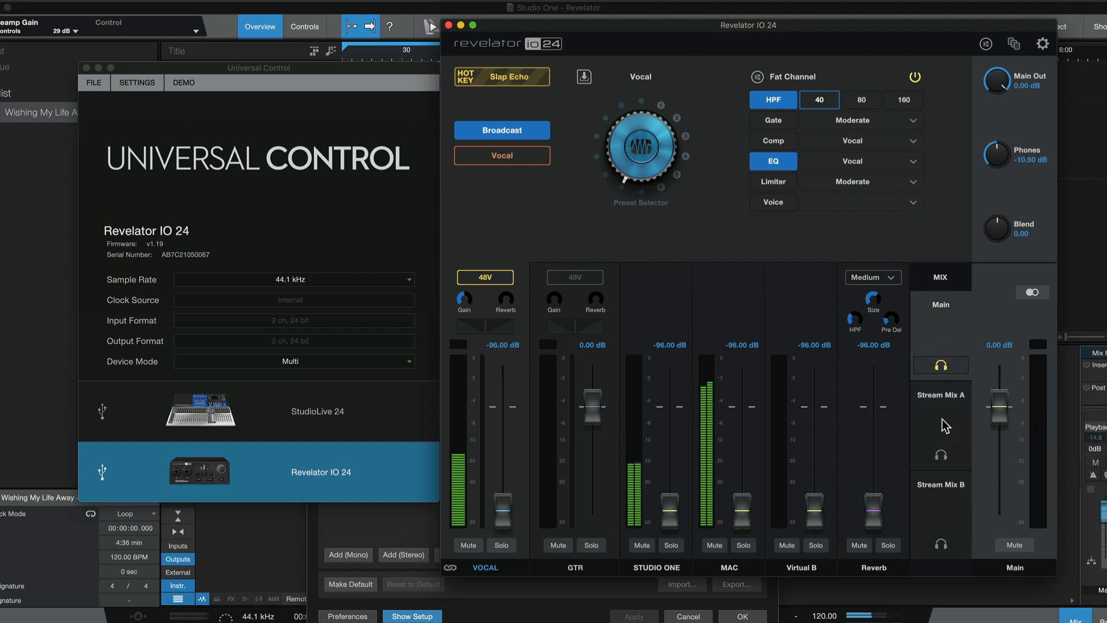
pyautogui.moveTo(941, 541)
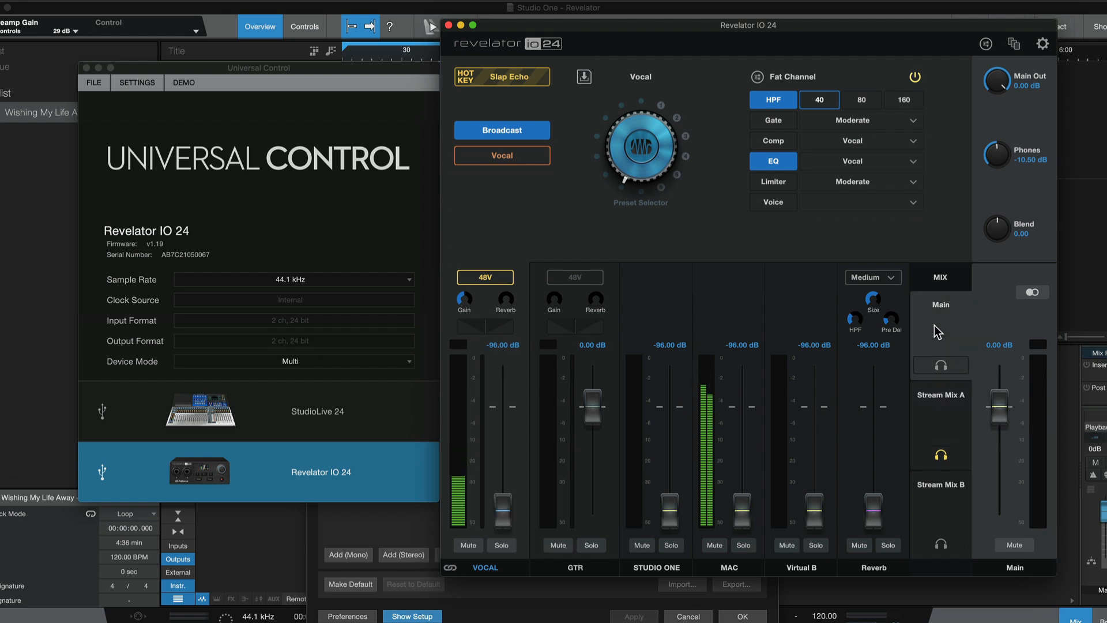
pyautogui.moveTo(945, 403)
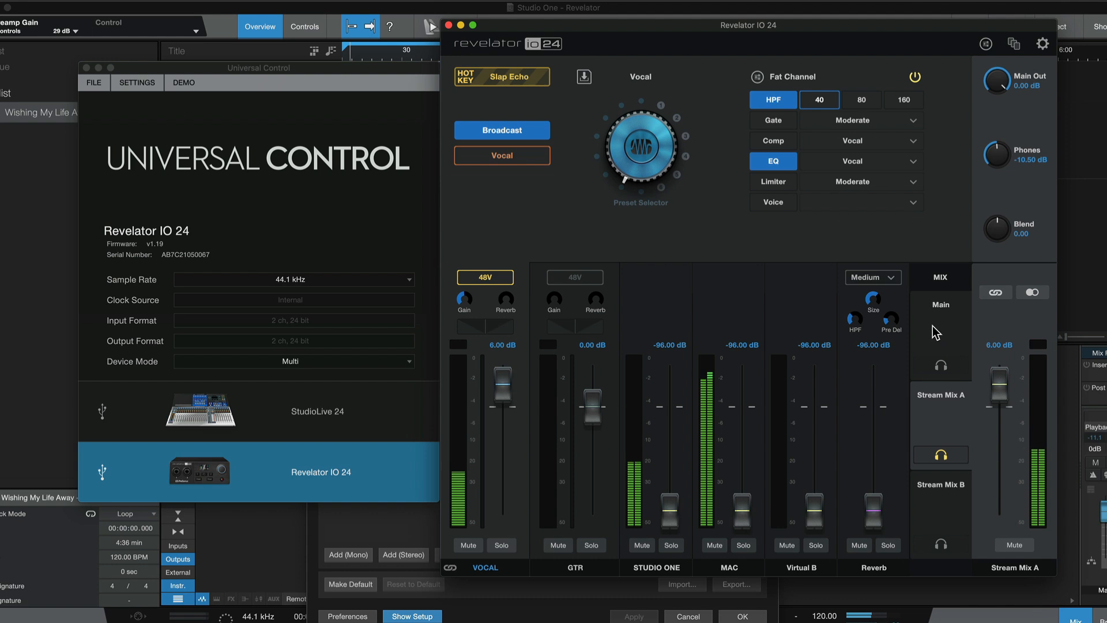
# In the Main mix, raise VOCAL to 10 dB and bring up the STUDIO ONE playback fader.
pyautogui.moveTo(503, 386); pyautogui.dragTo(509, 408)
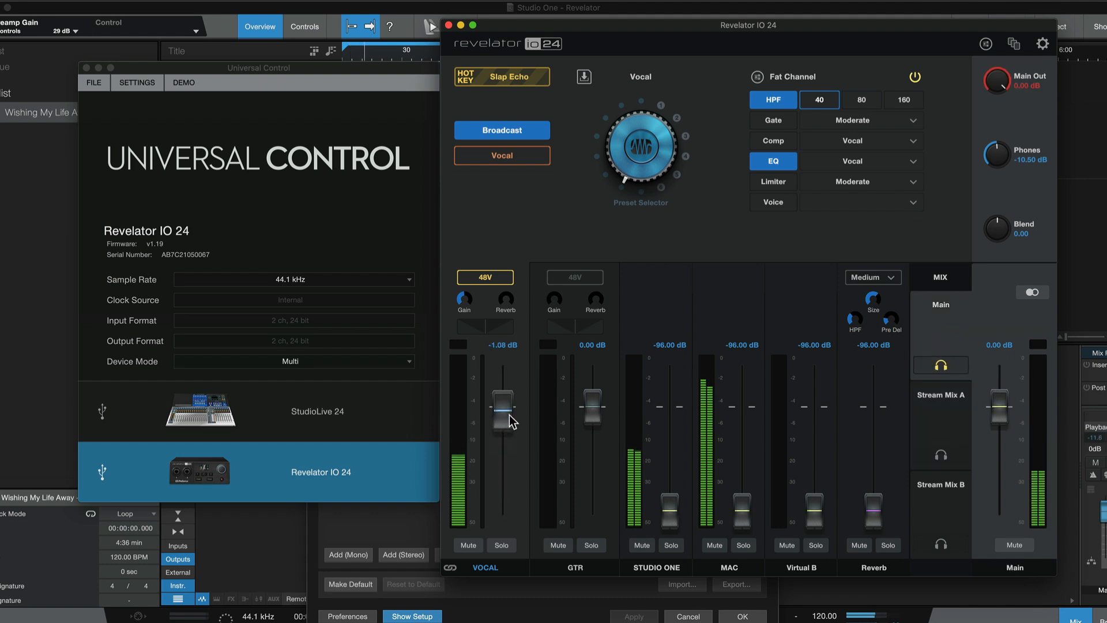
pyautogui.moveTo(510, 408); pyautogui.dragTo(510, 393)
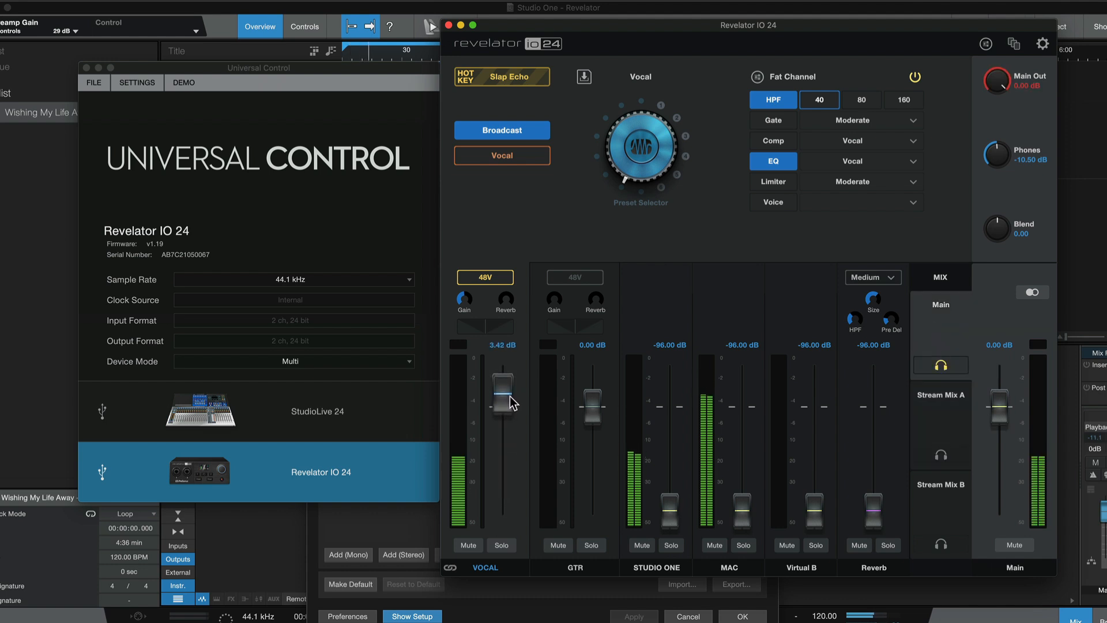
pyautogui.moveTo(502, 392); pyautogui.dragTo(502, 370)
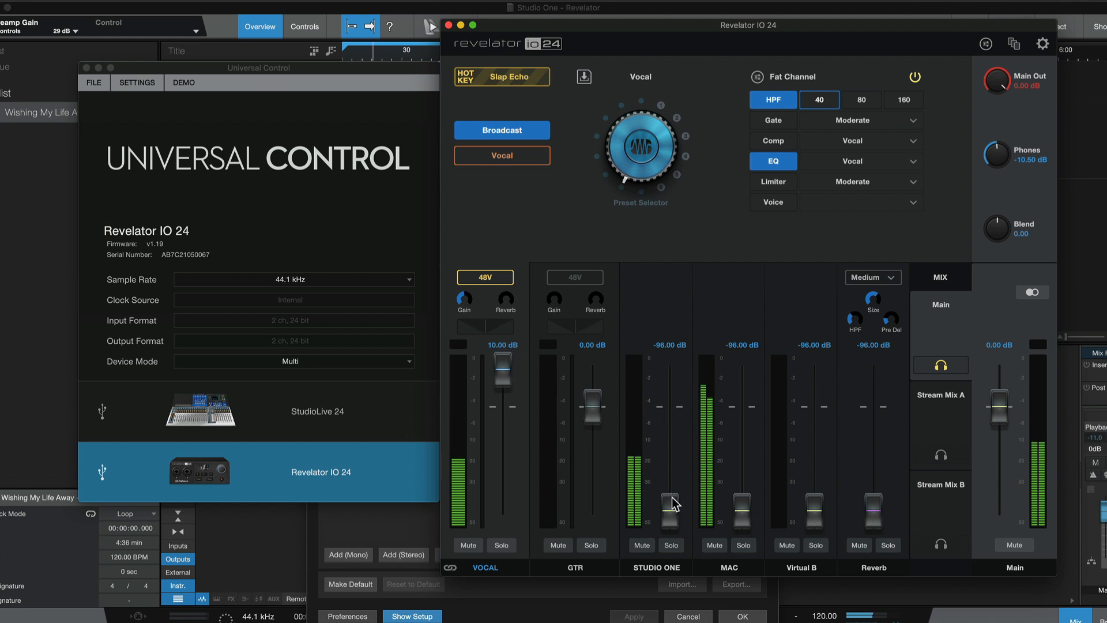
pyautogui.moveTo(671, 504); pyautogui.dragTo(593, 413)
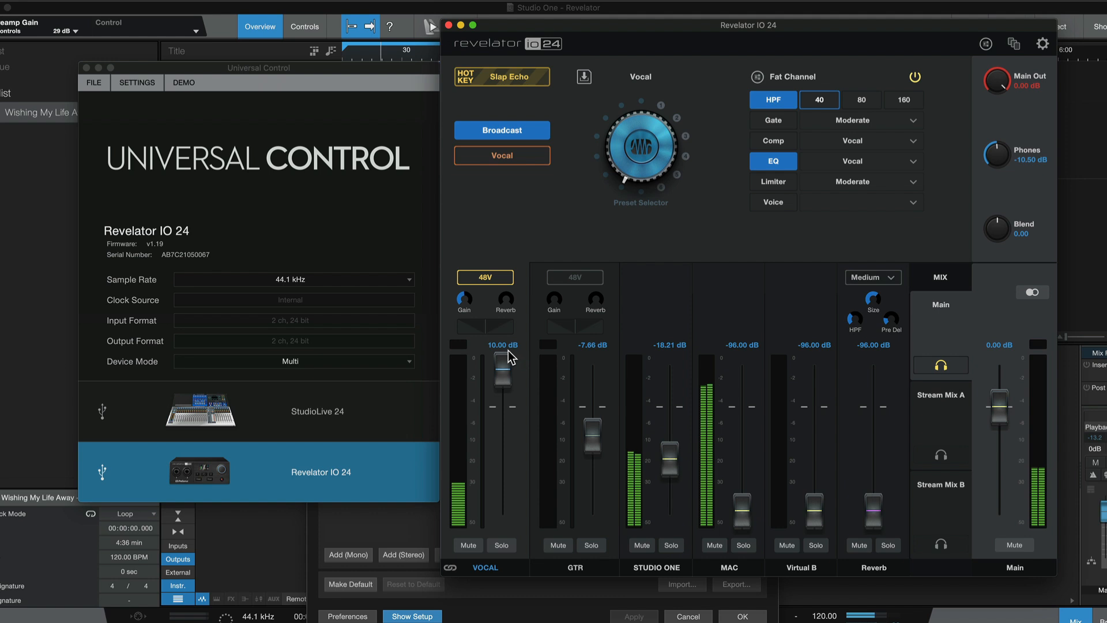
pyautogui.moveTo(587, 423)
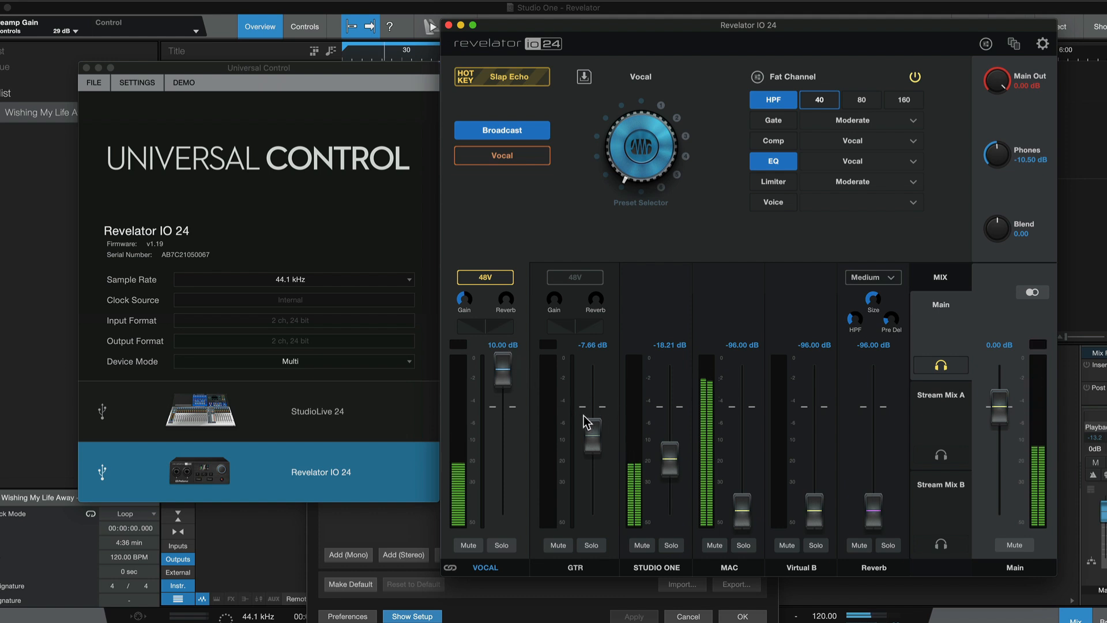
pyautogui.moveTo(614, 365)
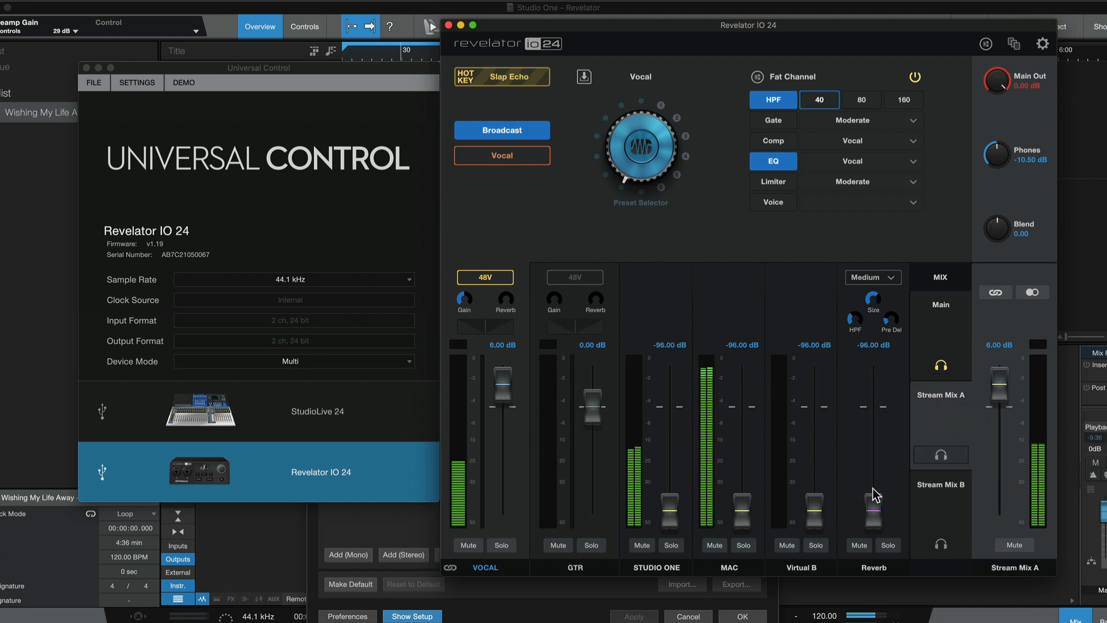
pyautogui.moveTo(873, 509); pyautogui.dragTo(873, 456)
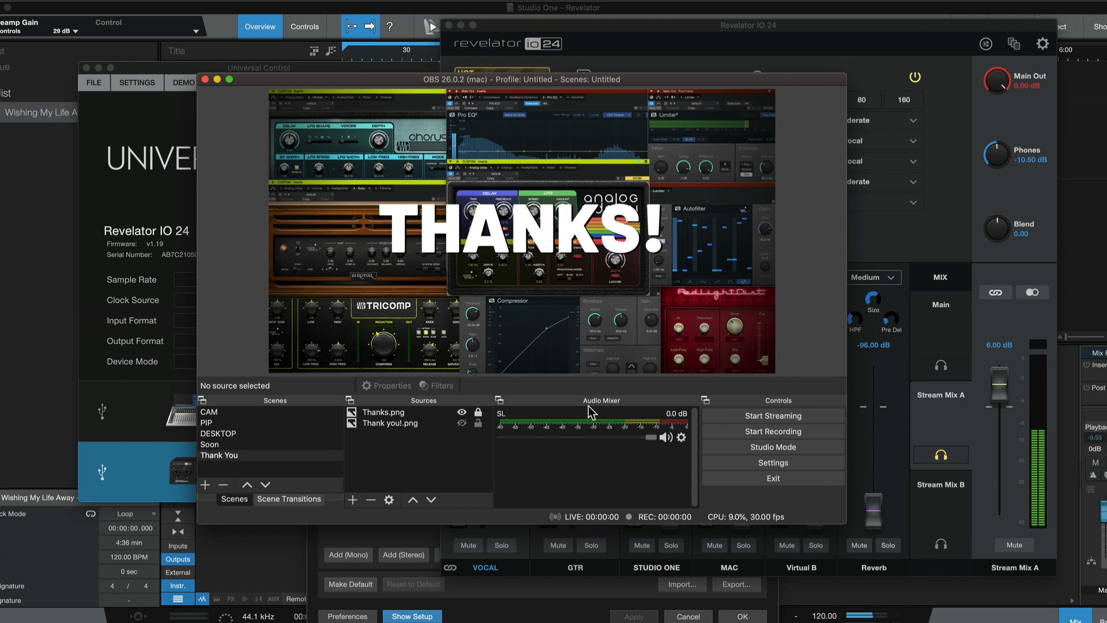
# Open the Properties of the SL audio source from its gear menu in the Audio Mixer.
pyautogui.click(680, 436)
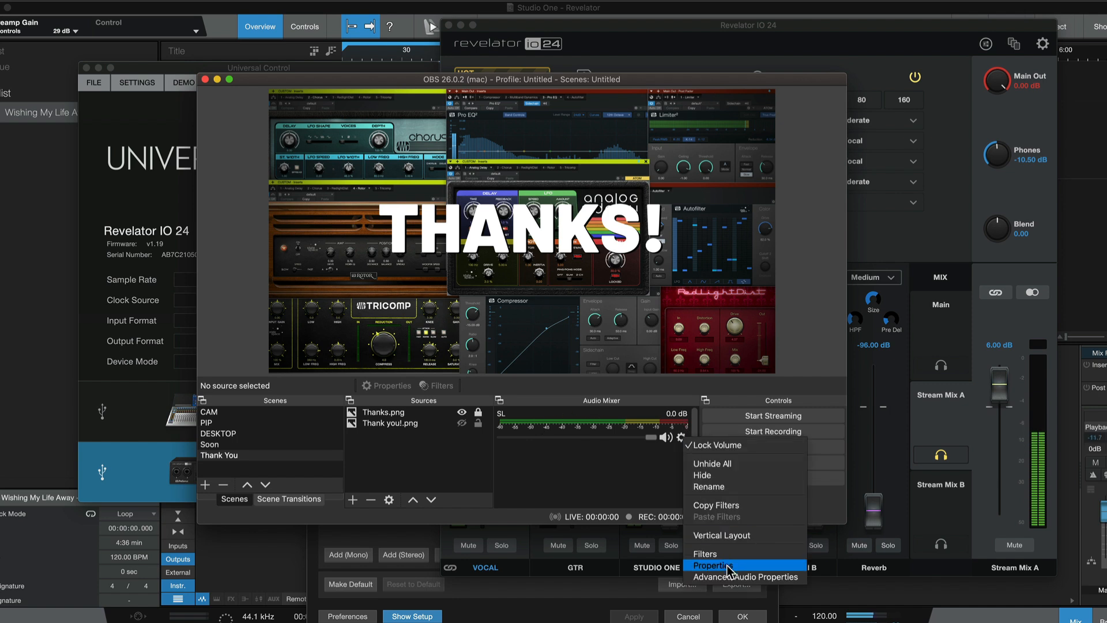
pyautogui.click(715, 565)
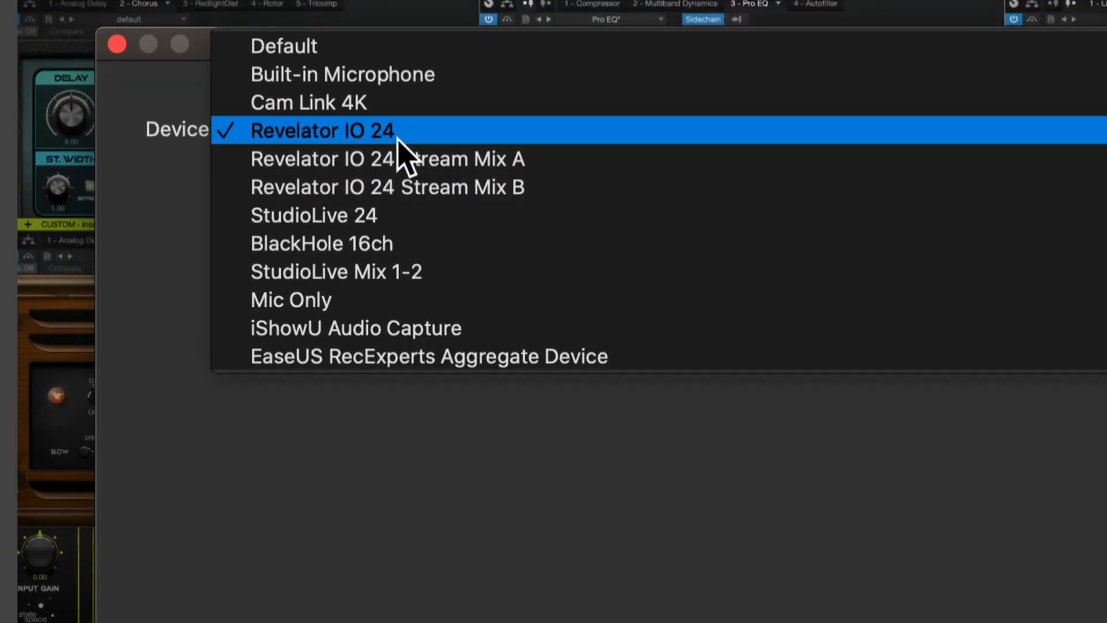
pyautogui.moveTo(407, 160)
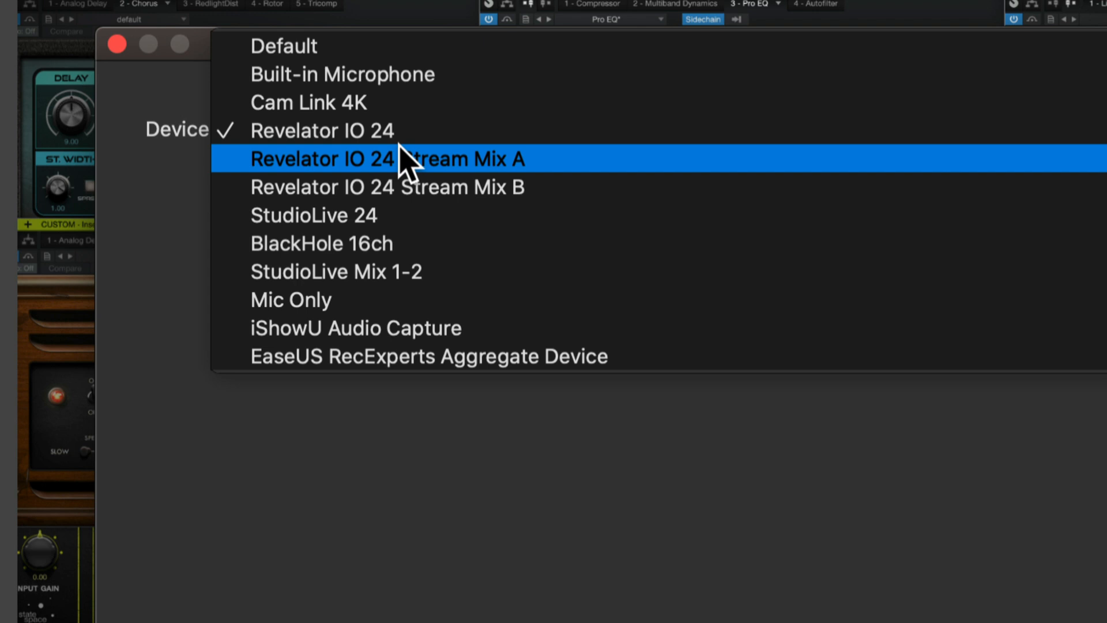
pyautogui.moveTo(399, 170)
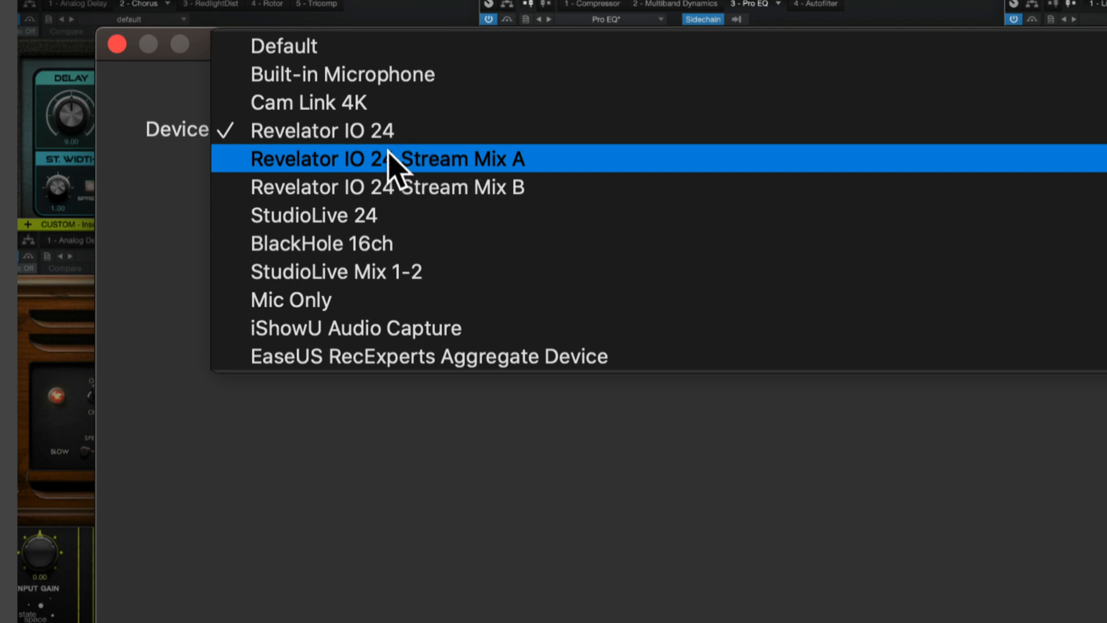
pyautogui.moveTo(399, 187)
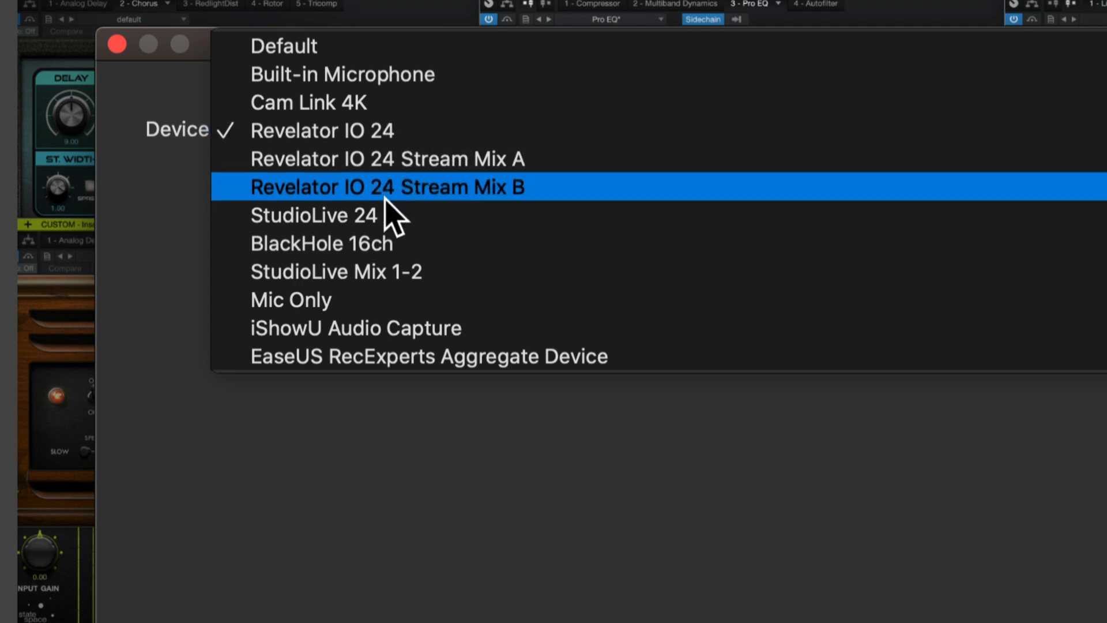
pyautogui.moveTo(346, 173)
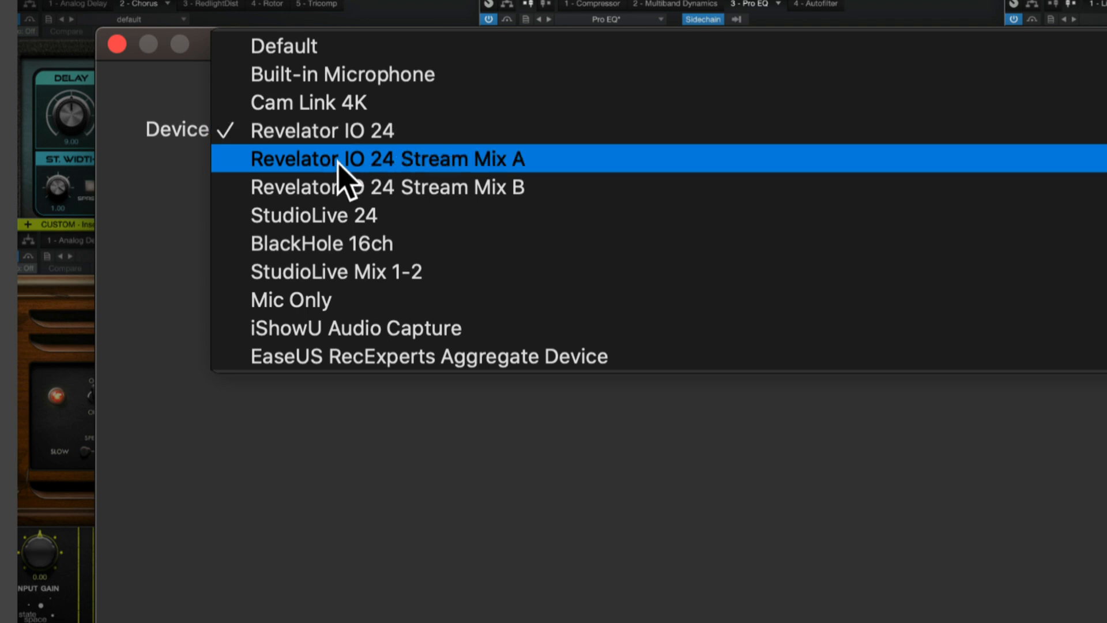
pyautogui.moveTo(452, 187)
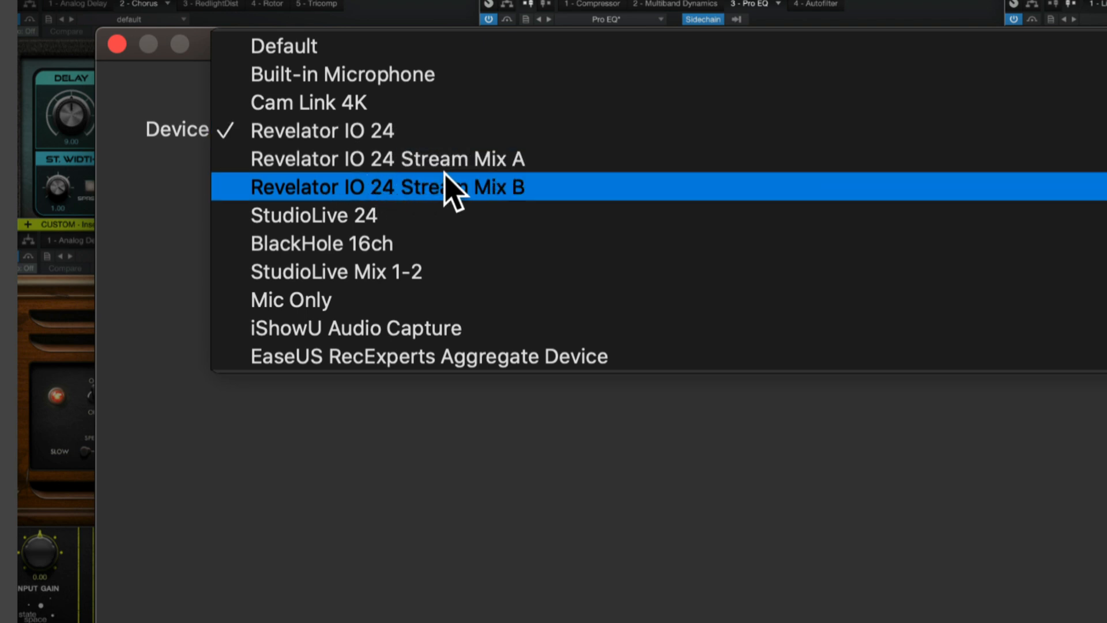